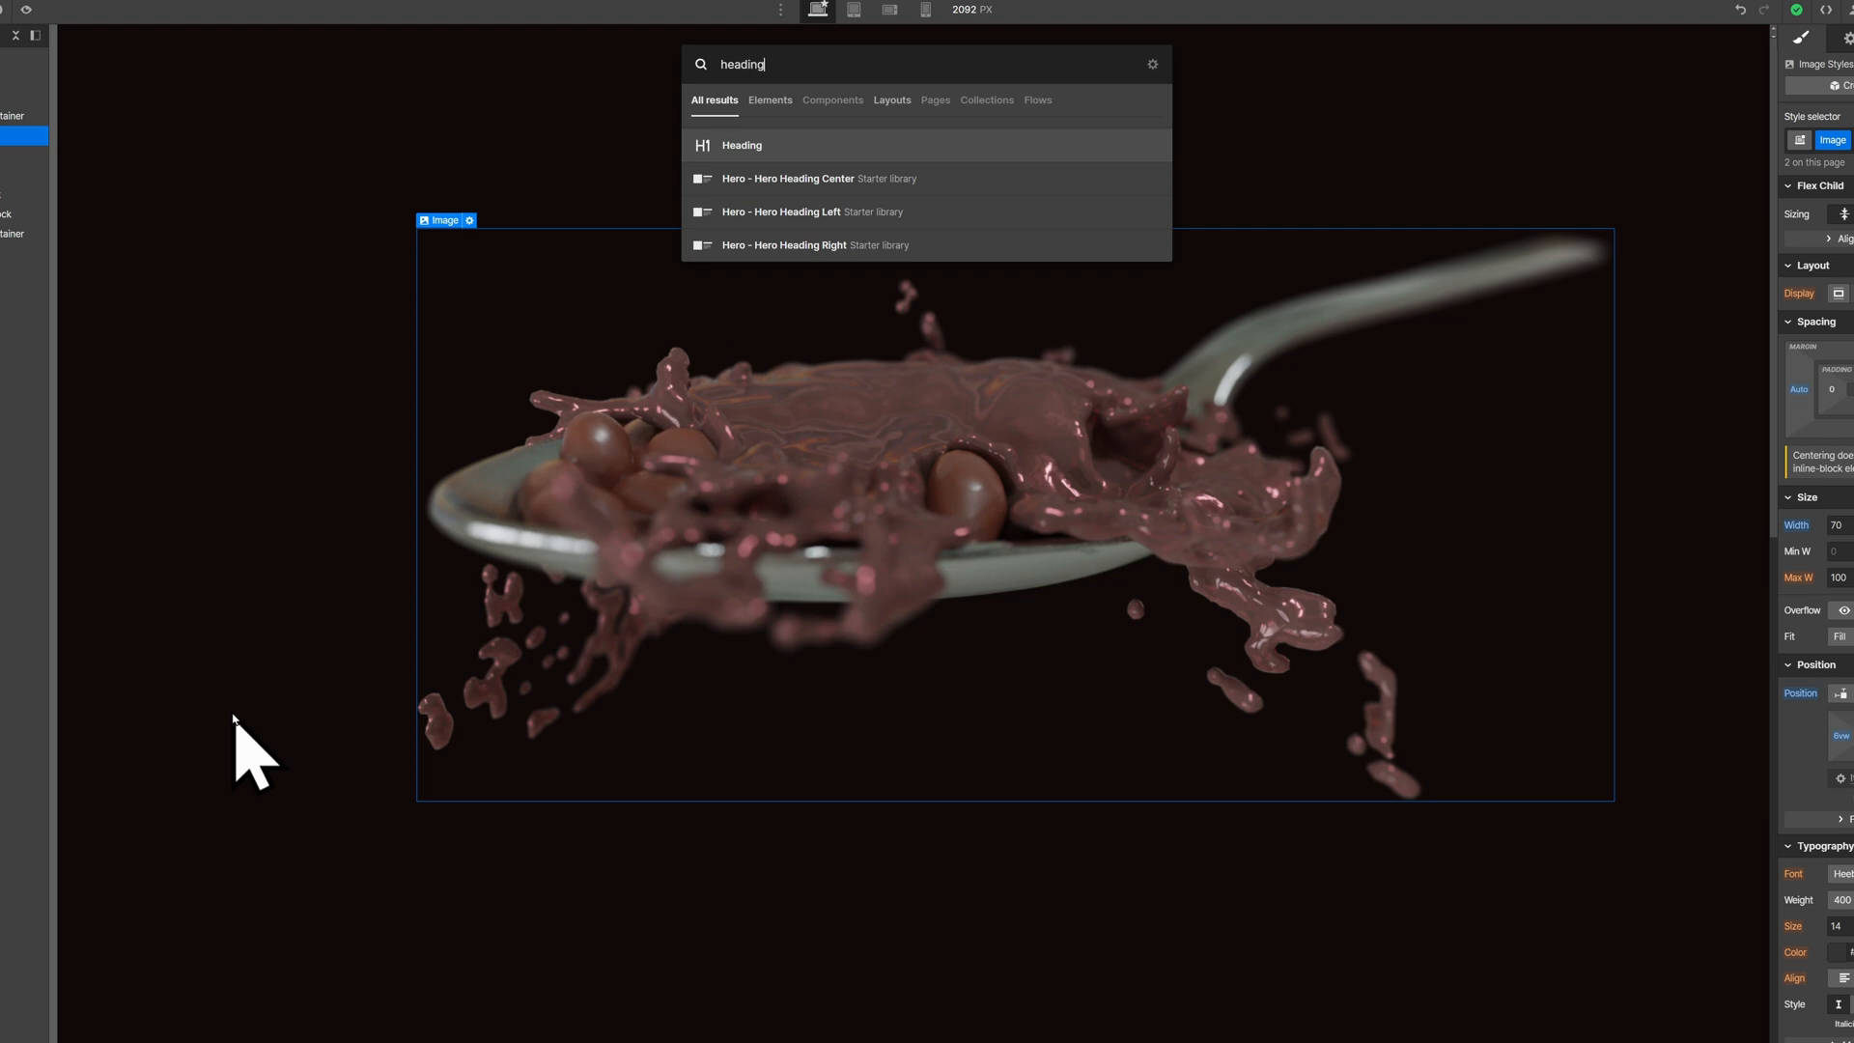
# Insert an H1 reading 'Cool Beans' in white Heebo 900 at 15 VW over the spoon image.
pyautogui.click(742, 144)
pyautogui.write('Cool Beans')
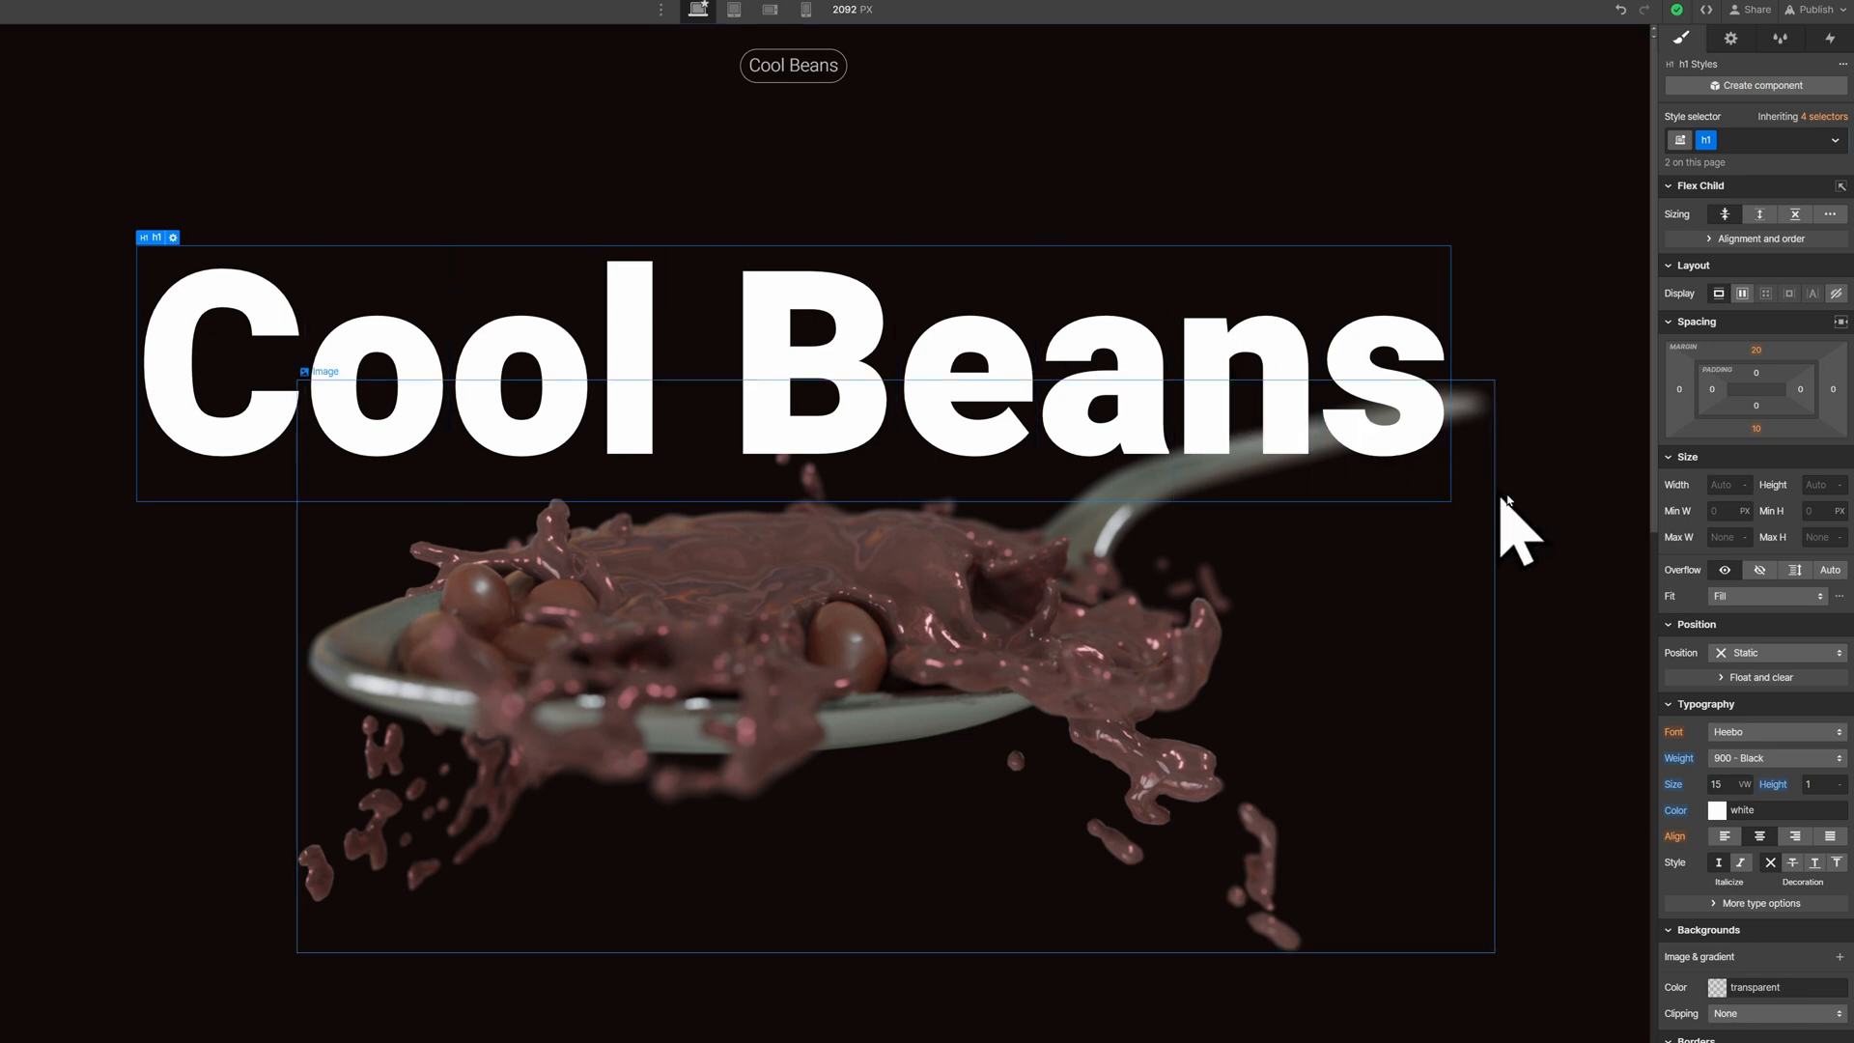
# Set the heading's letter C span (class c) to Relative position.
pyautogui.click(1768, 652)
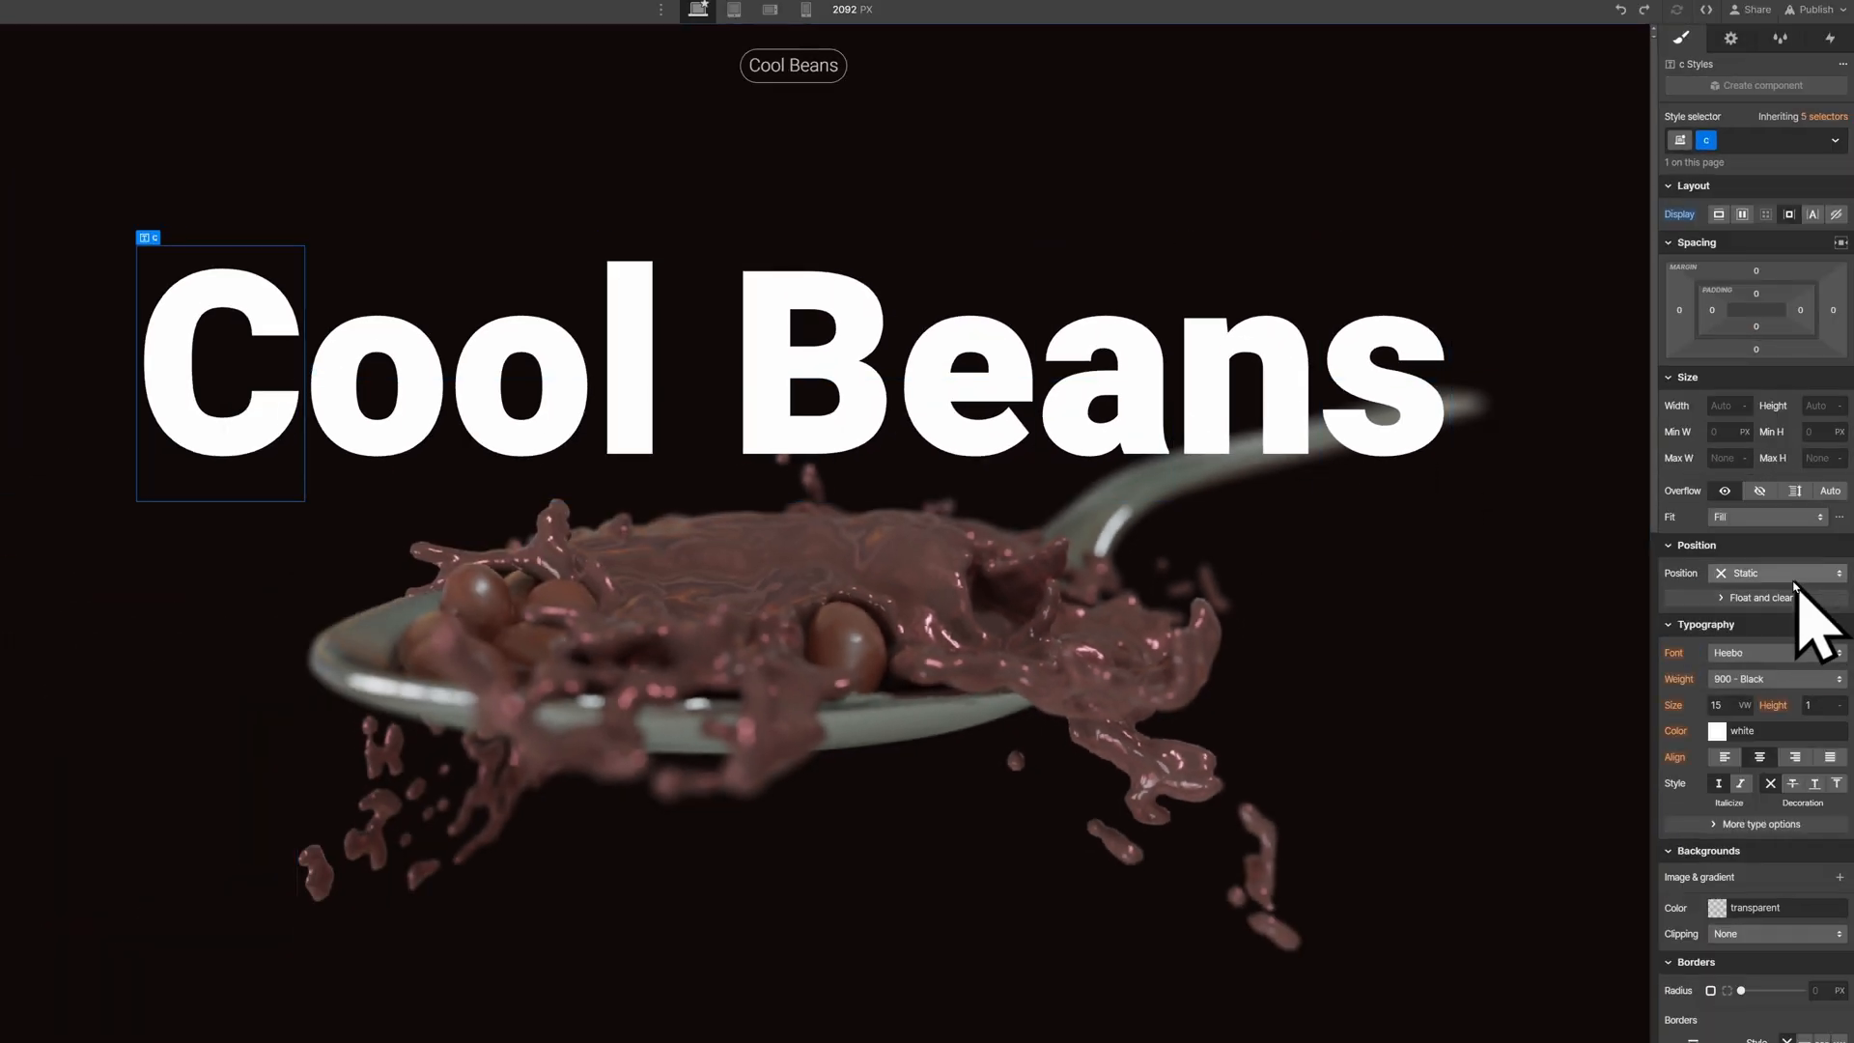
pyautogui.click(1776, 573)
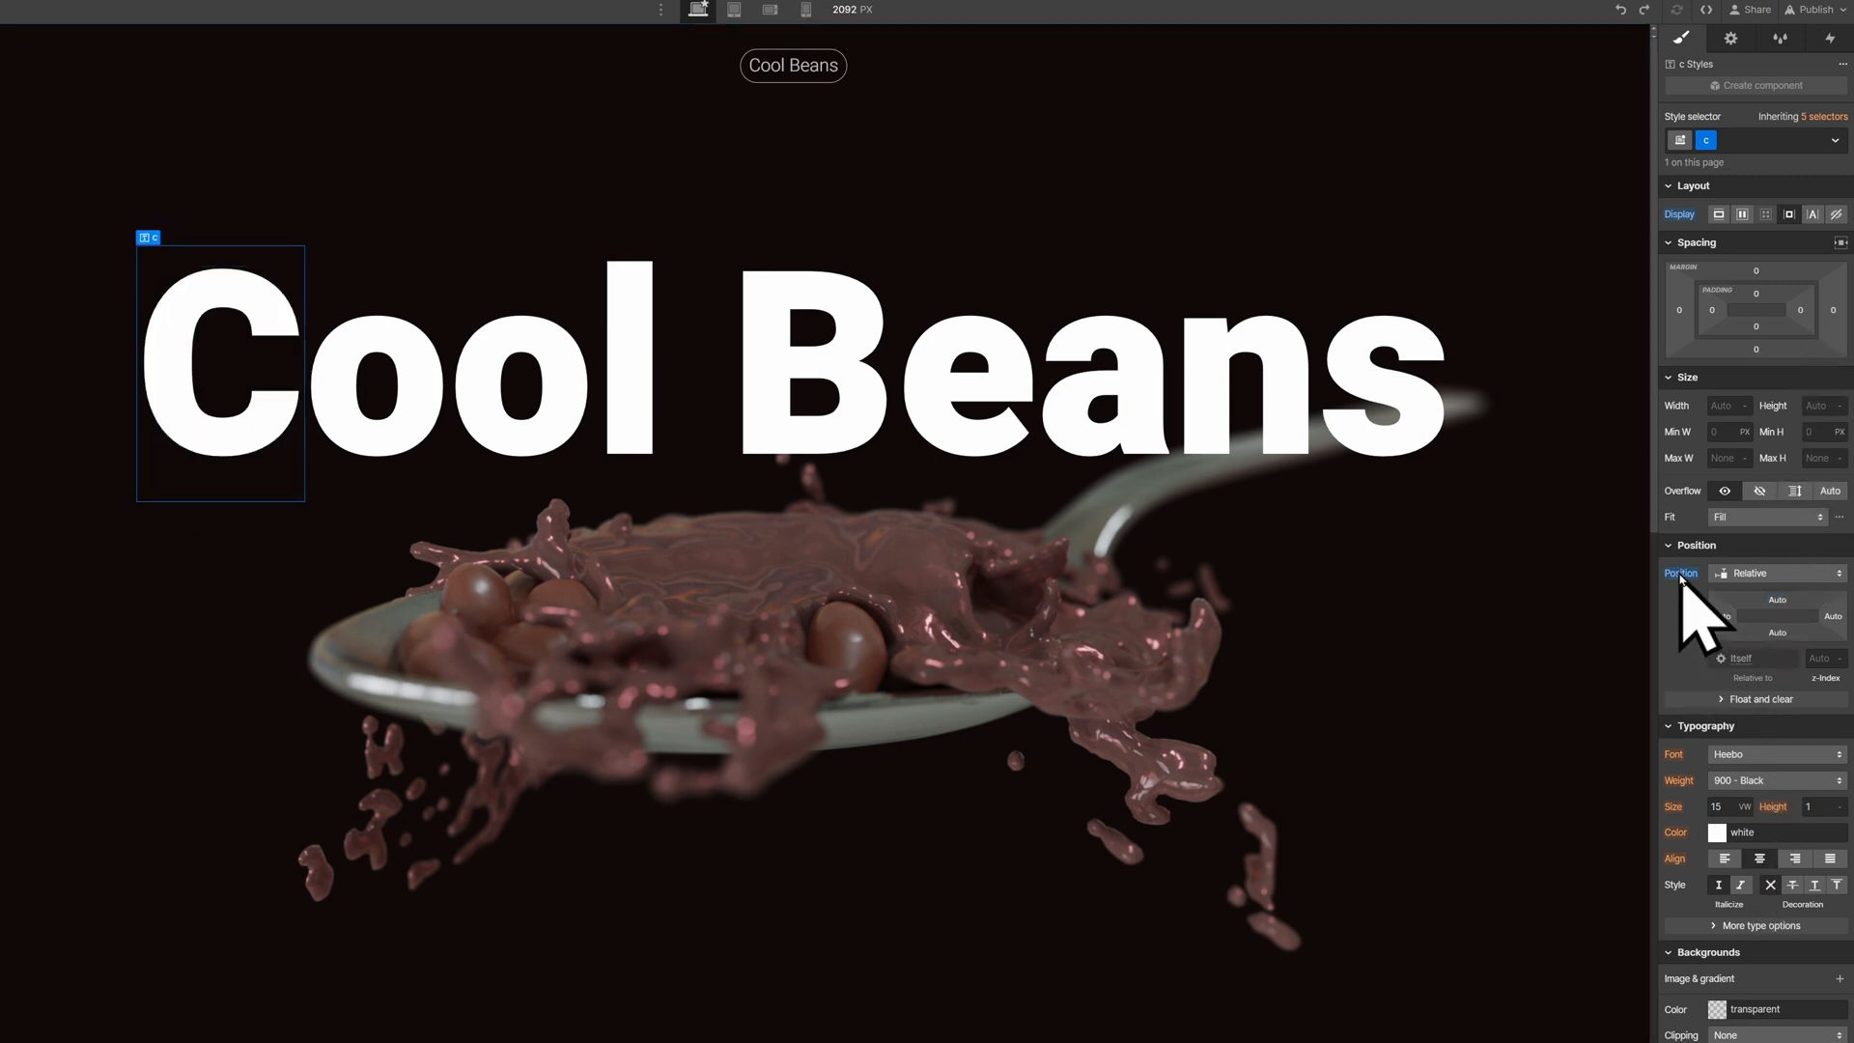
pyautogui.click(1805, 33)
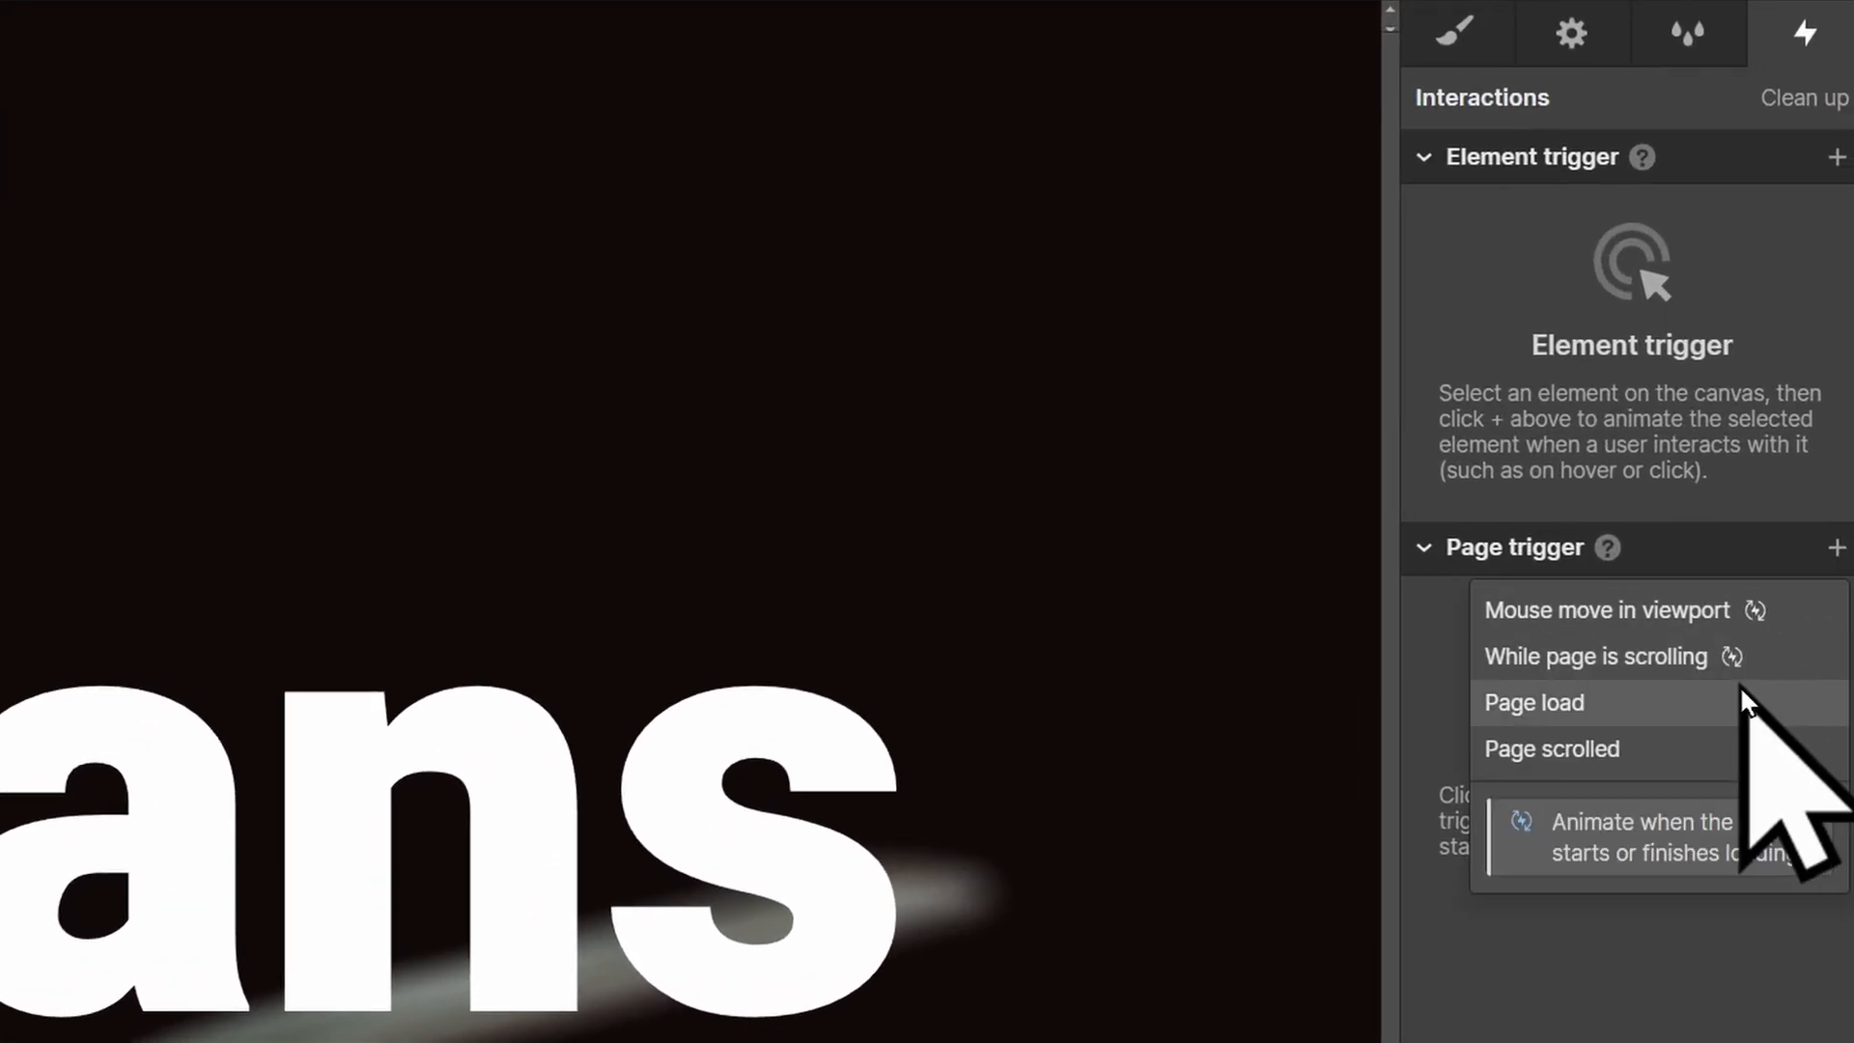
# Create a page-load Text Animation with an initial-state Move of Y 18 VW.
pyautogui.click(1533, 701)
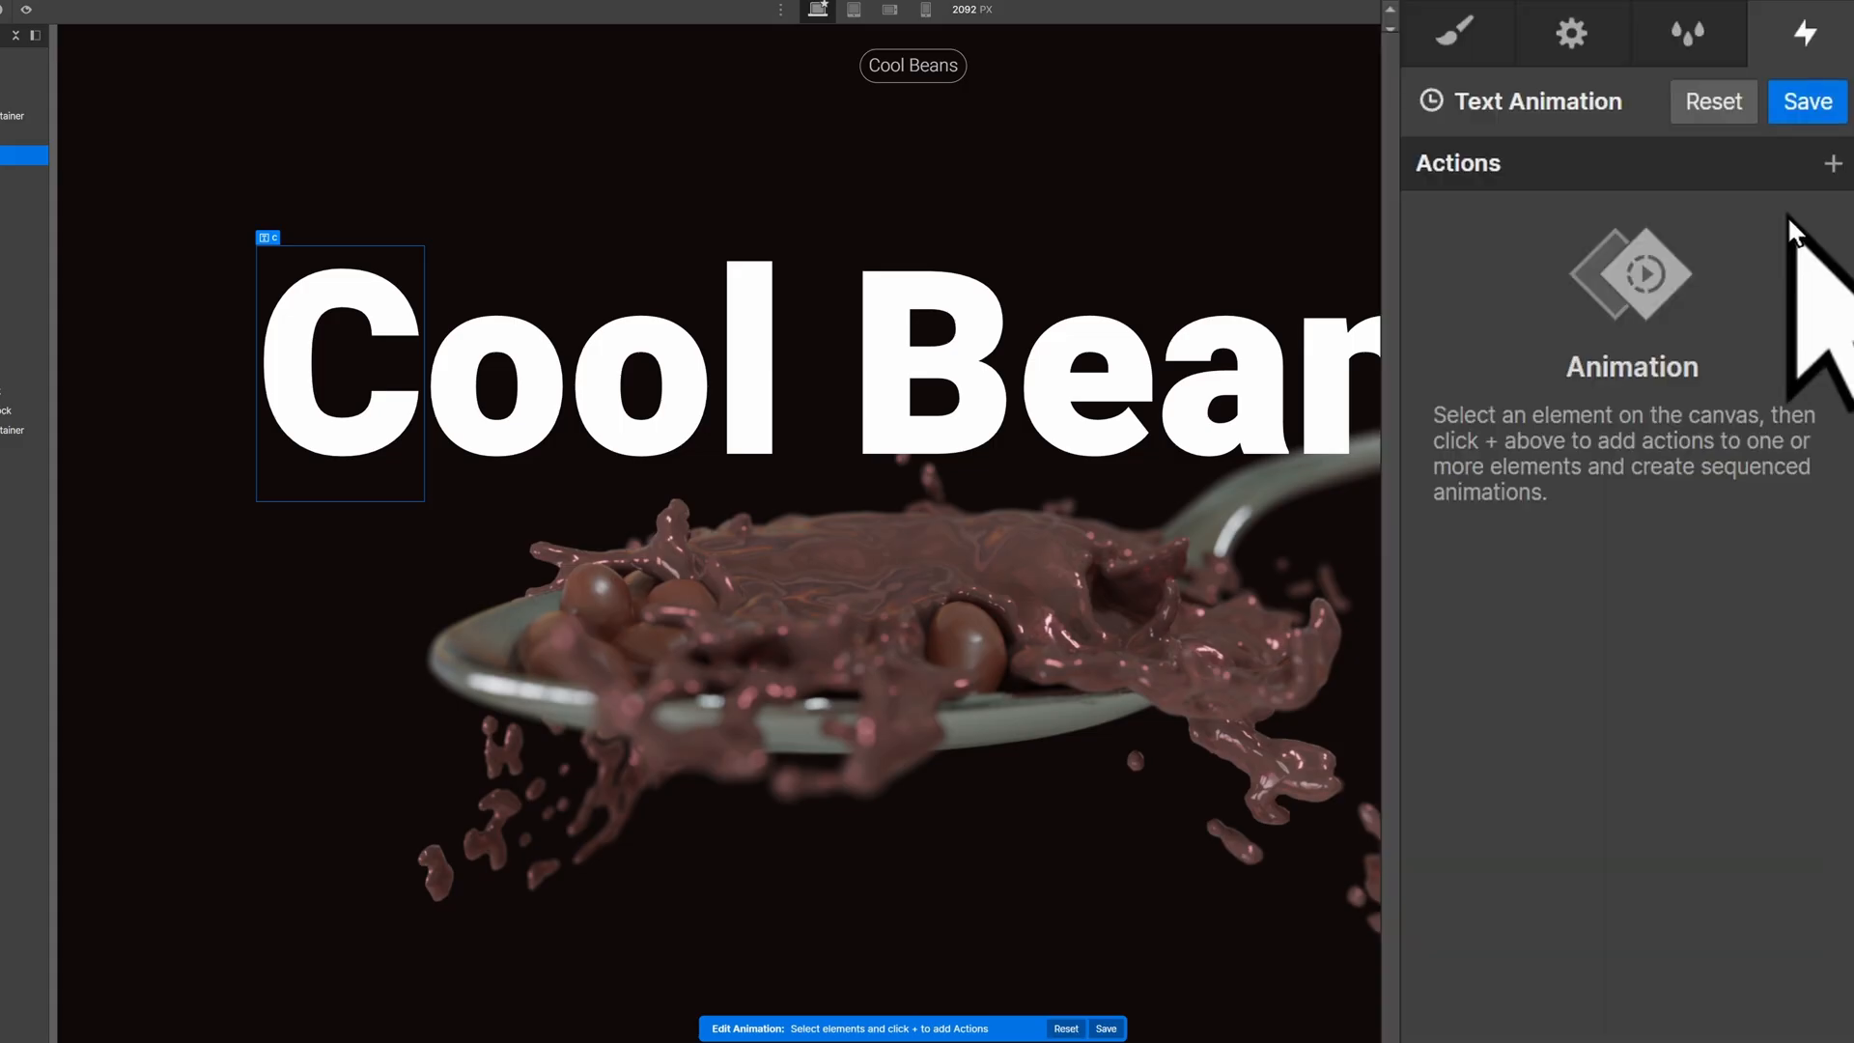
pyautogui.click(1833, 163)
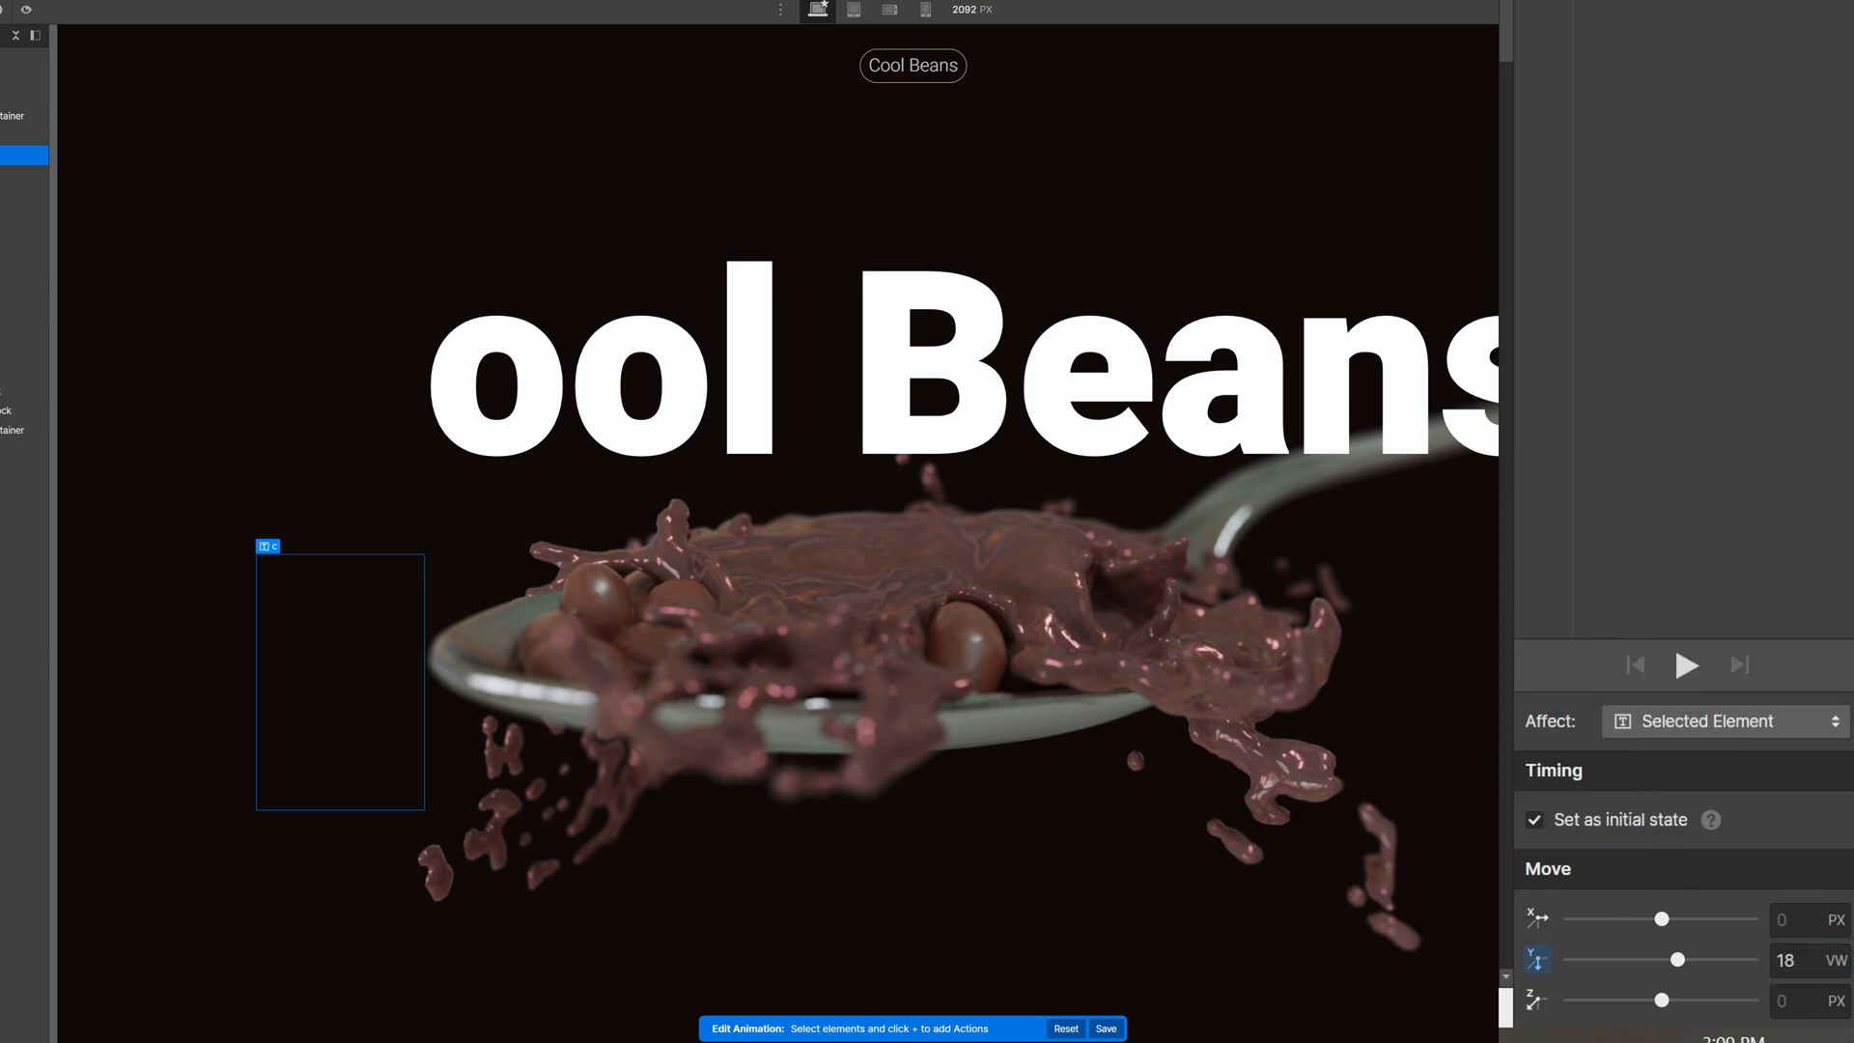
# Add a 30 DEG Z rotation over 2 s, with the Move starting alongside it.
pyautogui.click(1833, 163)
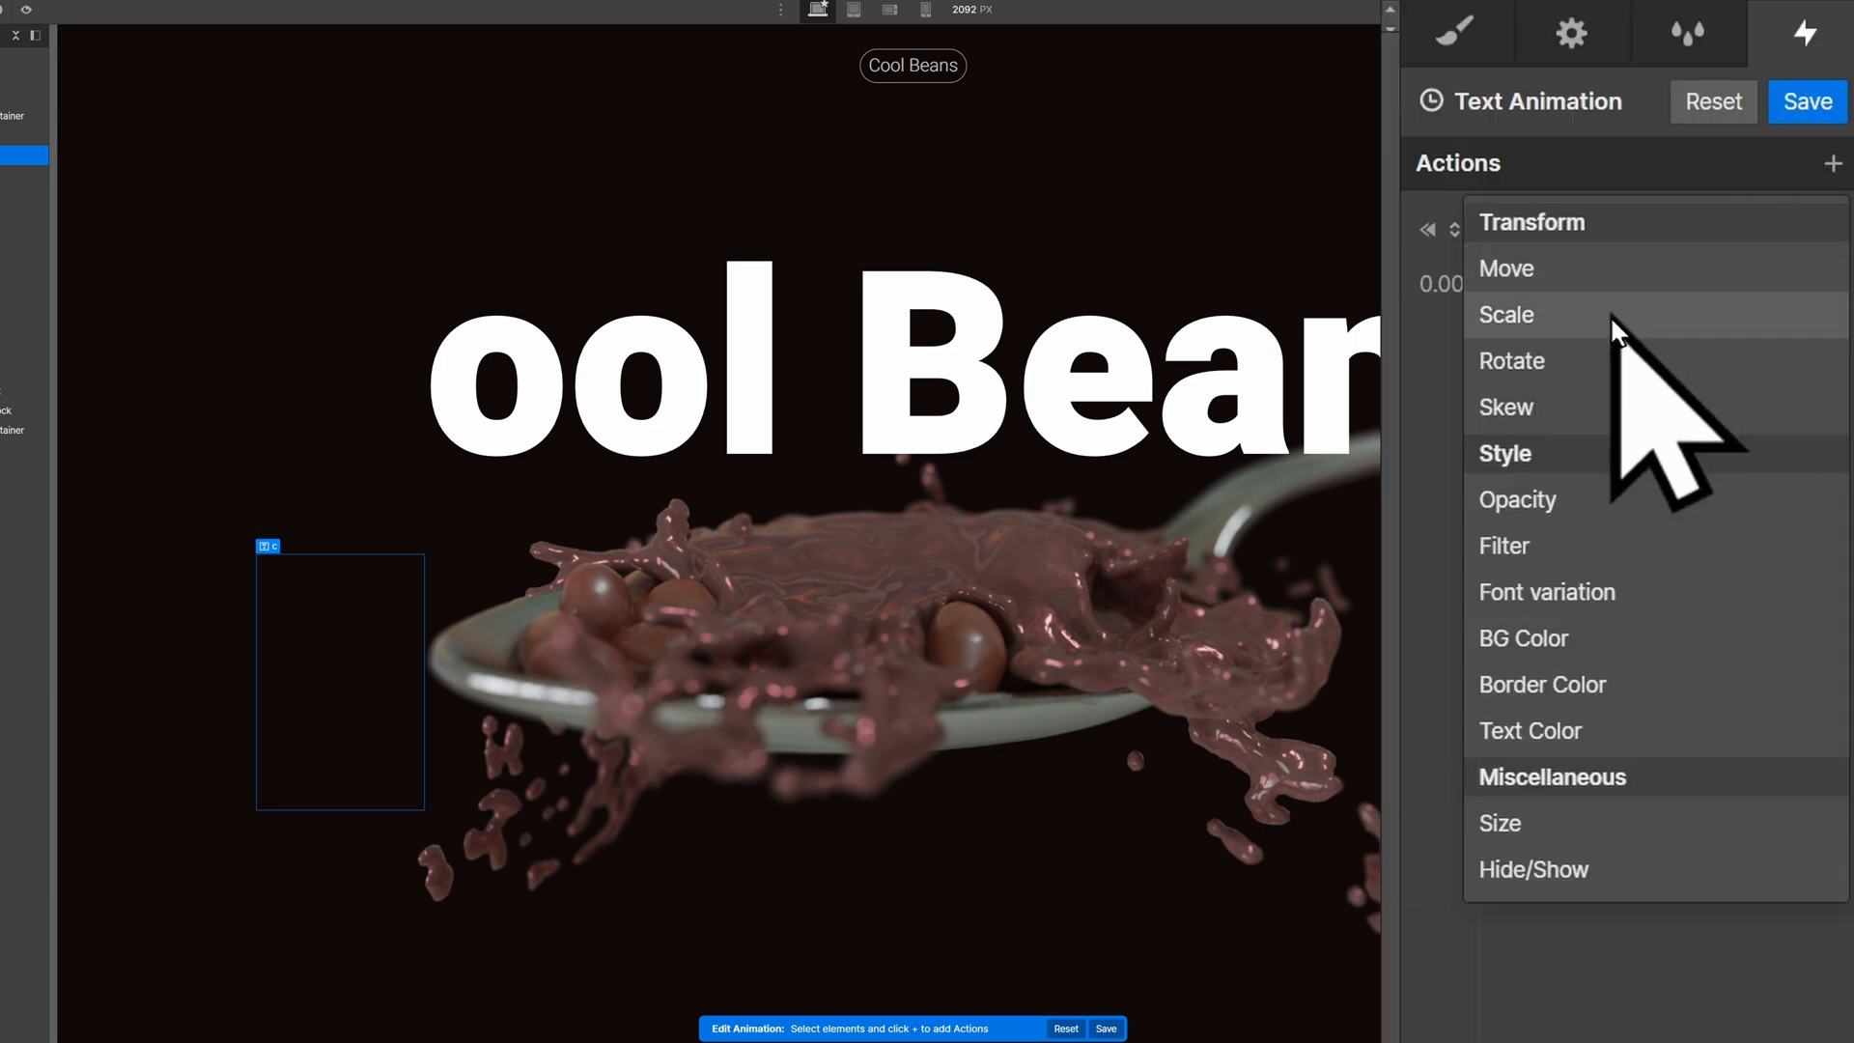
pyautogui.click(1511, 360)
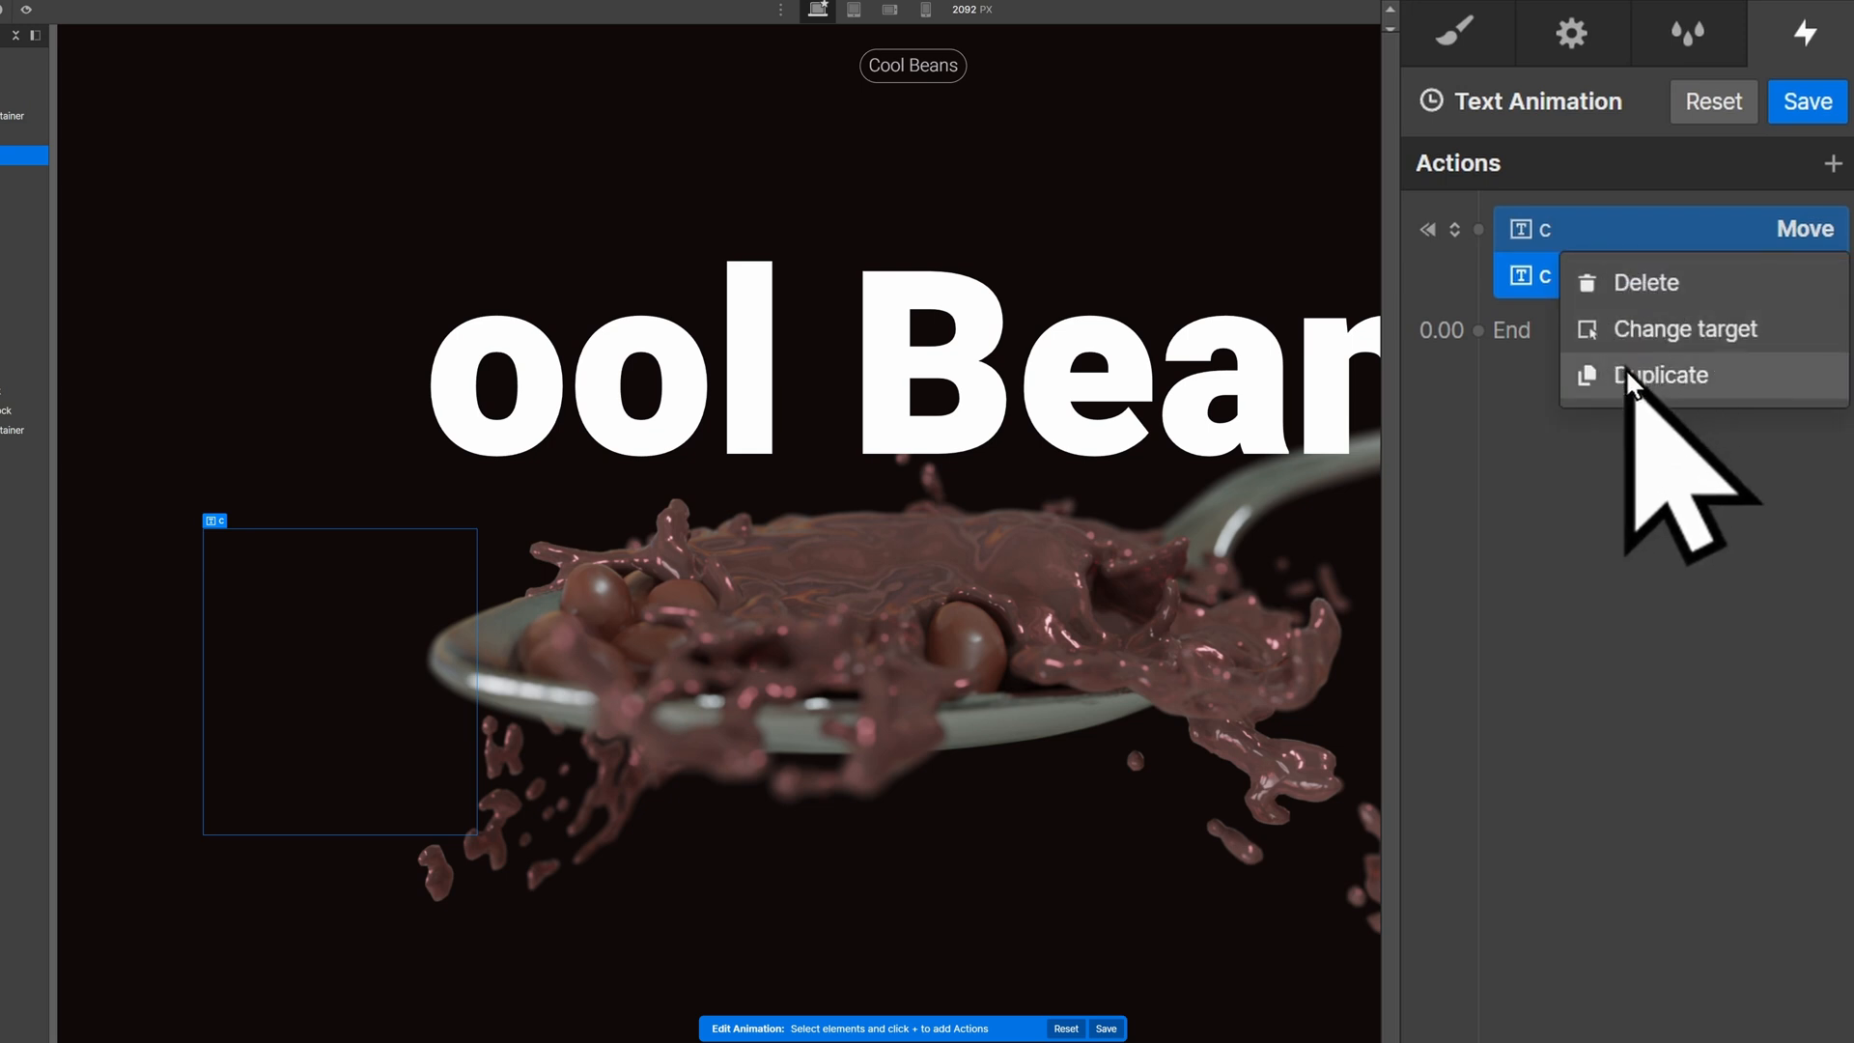
pyautogui.click(1659, 375)
pyautogui.write('2')
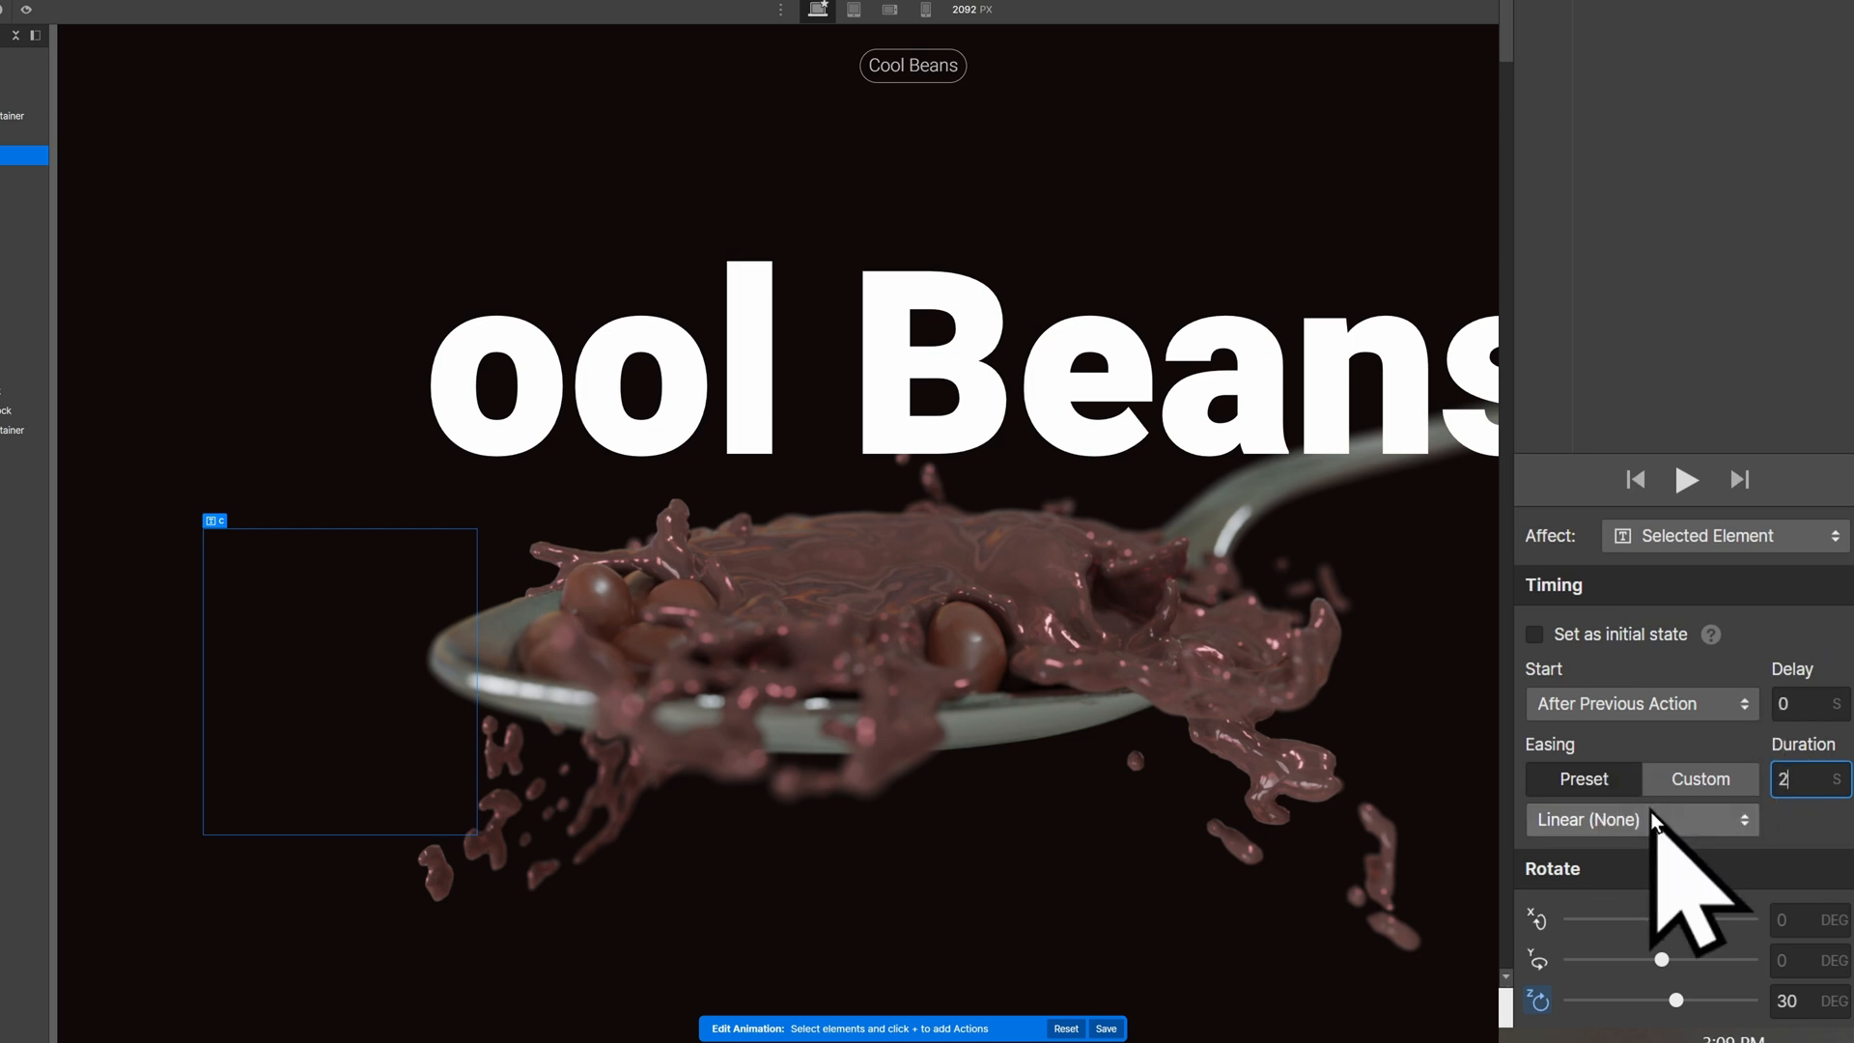
pyautogui.click(1642, 819)
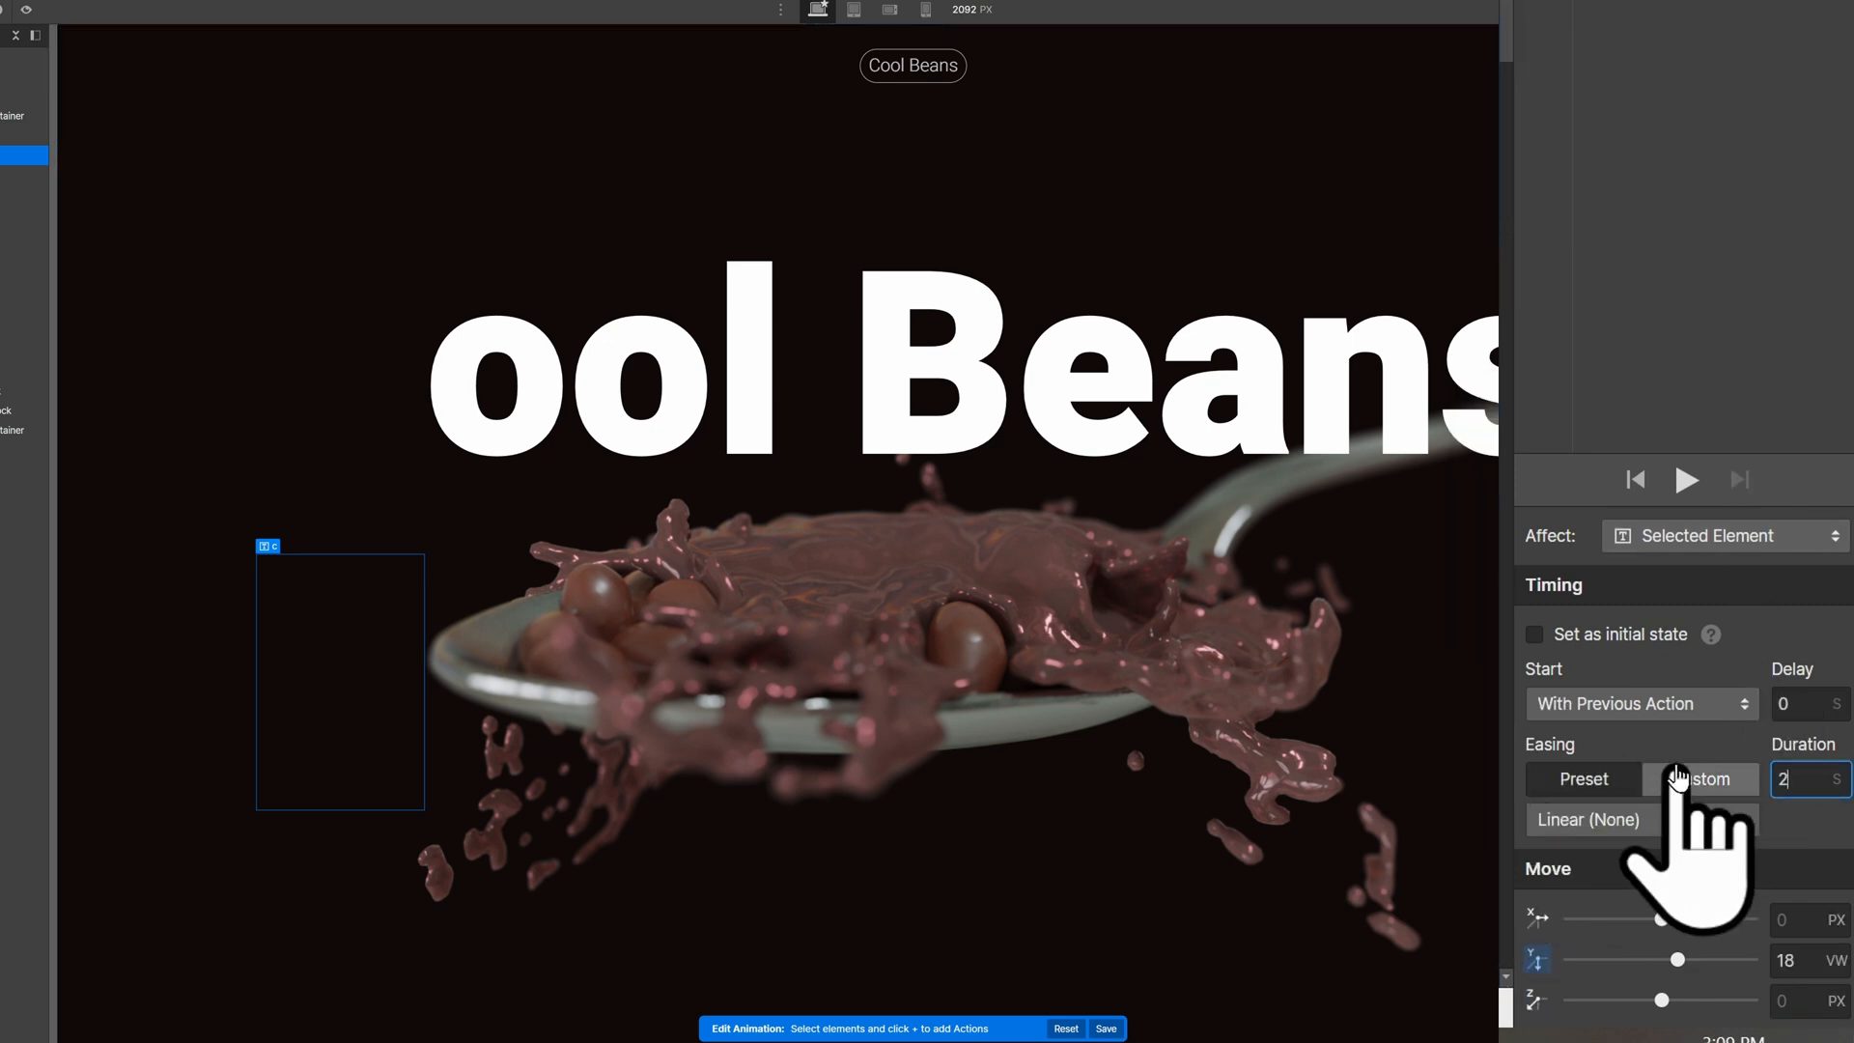
# Retarget copied actions to letters o, o2, l, b, e, a, n, s with staggered delays, then publish.
pyautogui.rightClick(1761, 121)
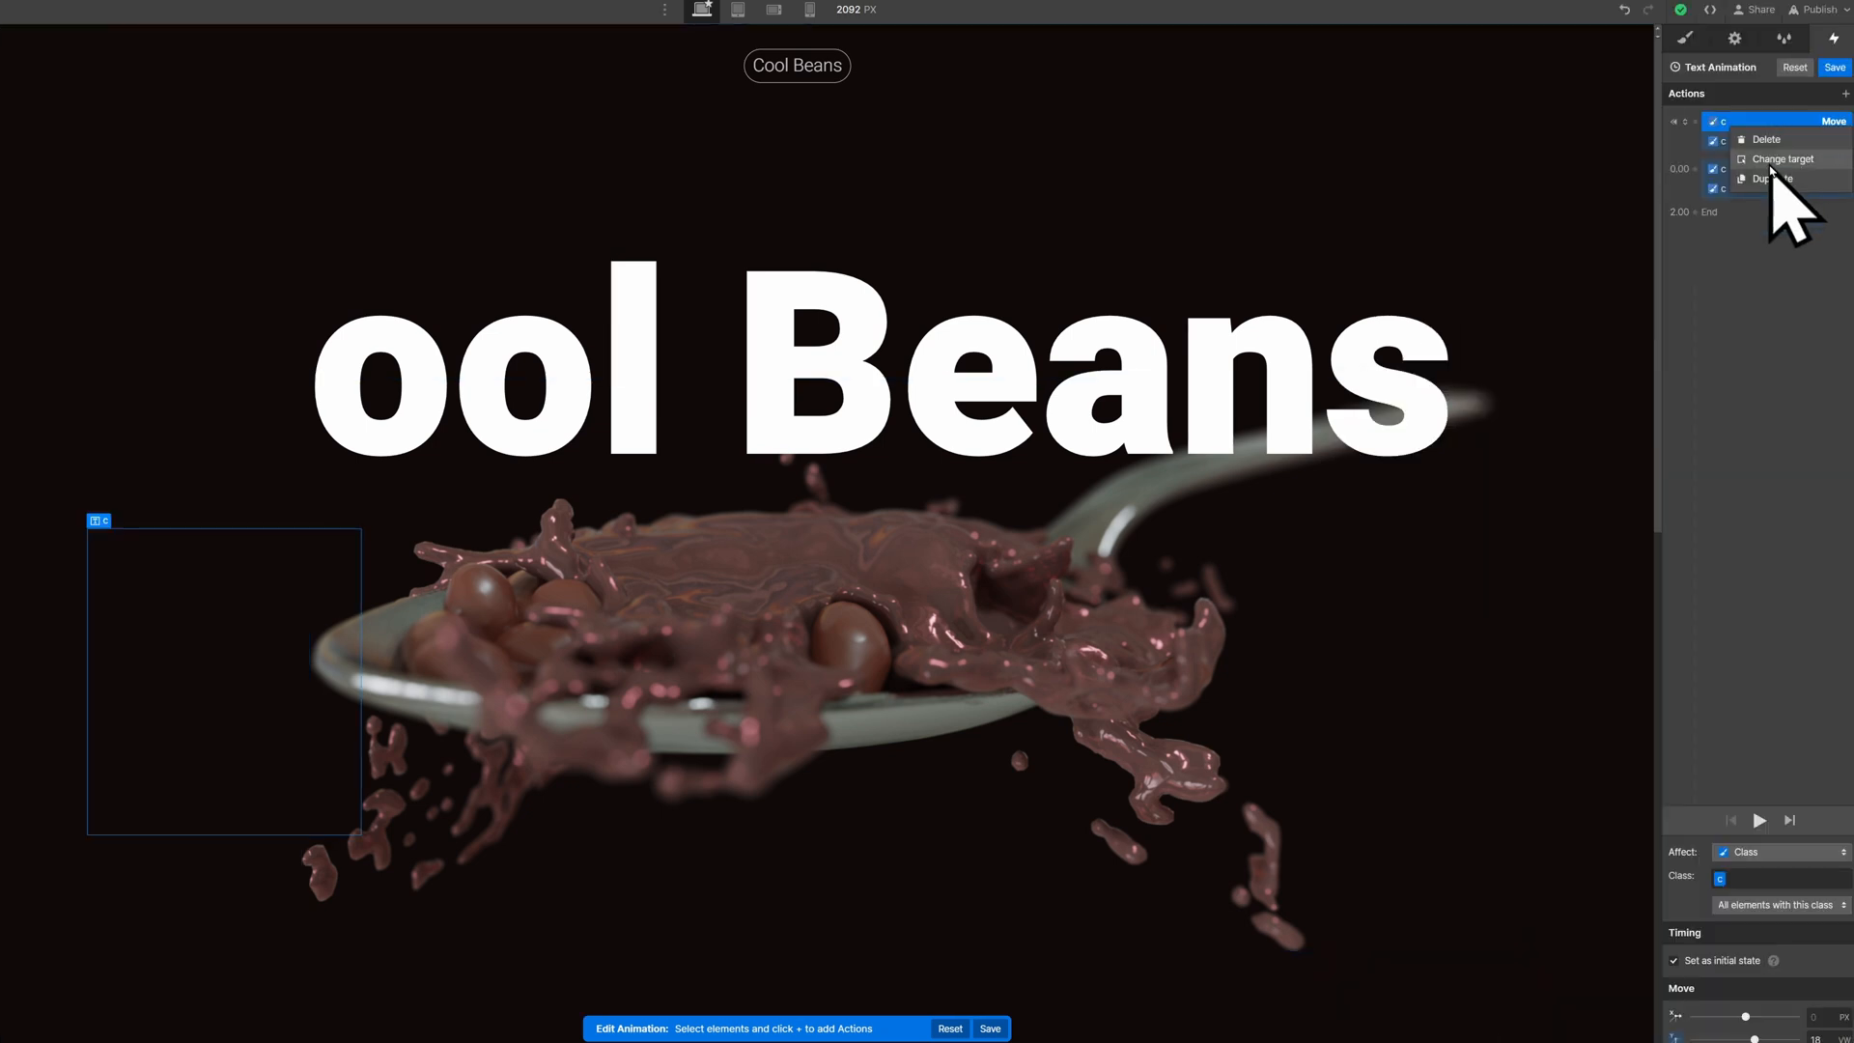
pyautogui.click(1770, 179)
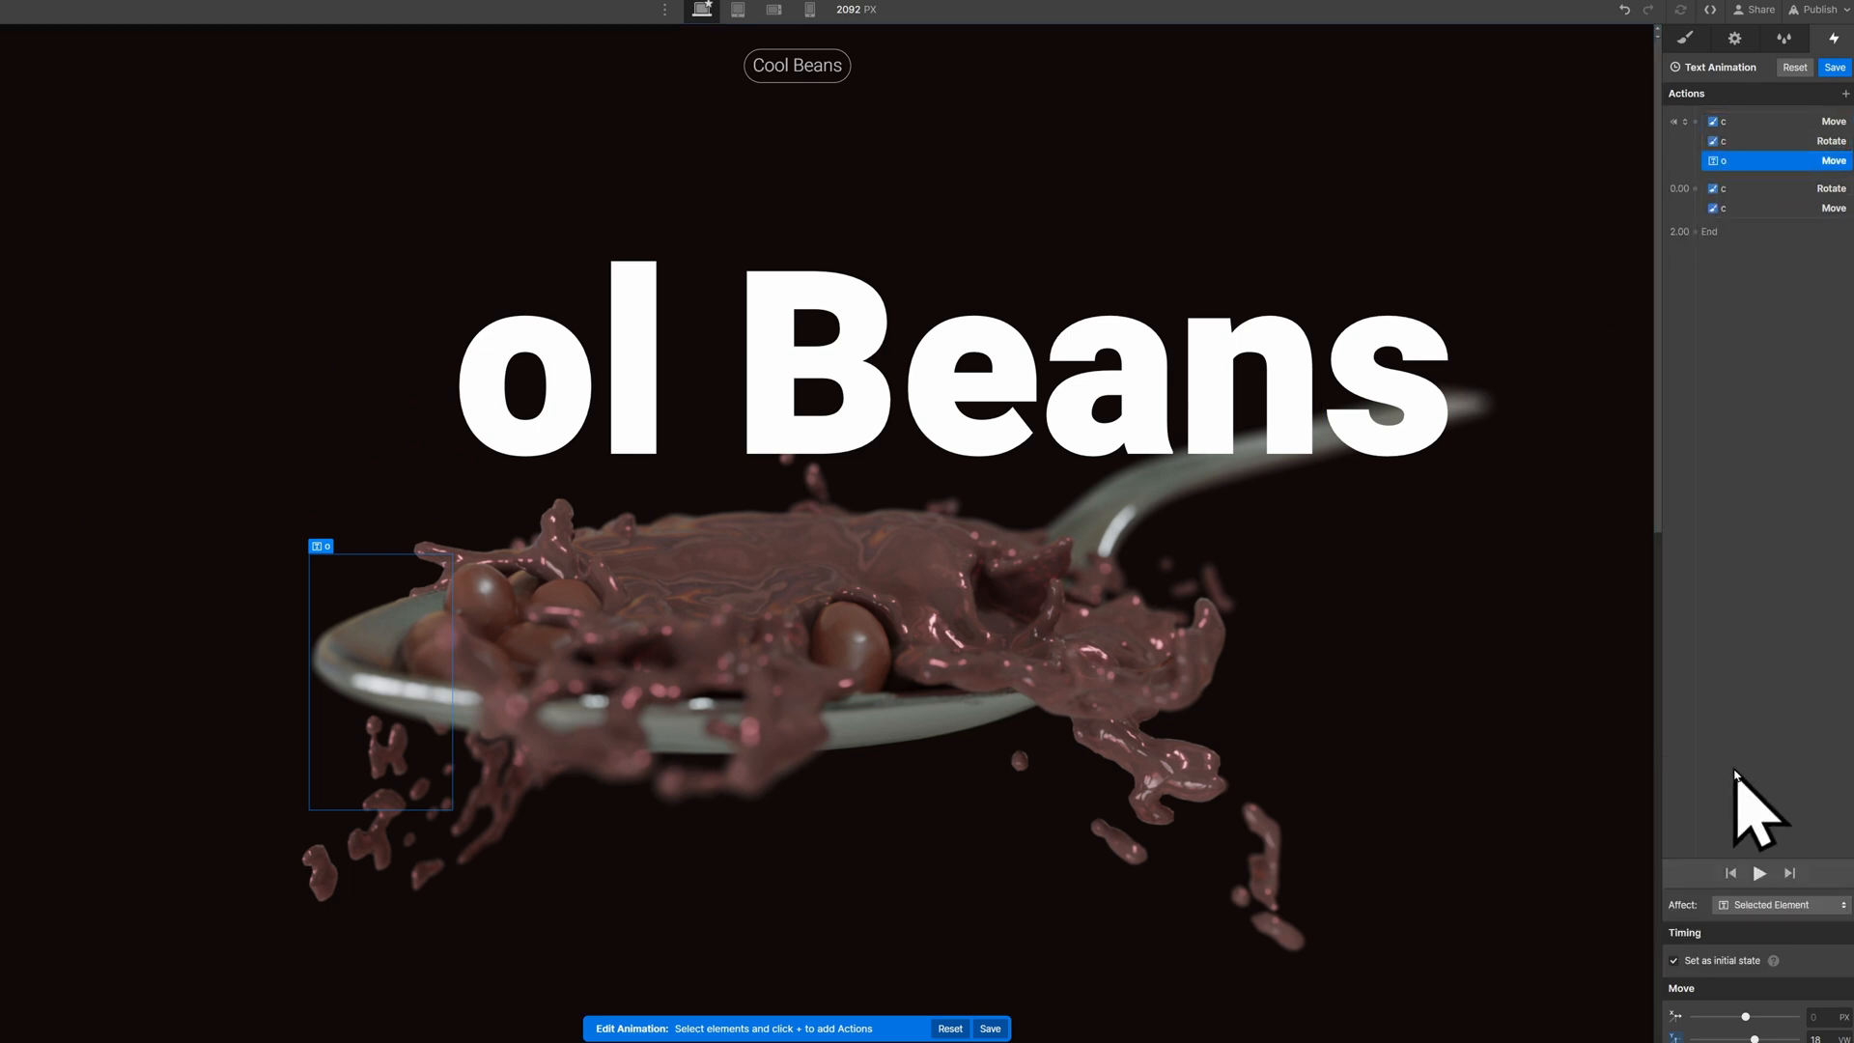
pyautogui.rightClick(1761, 159)
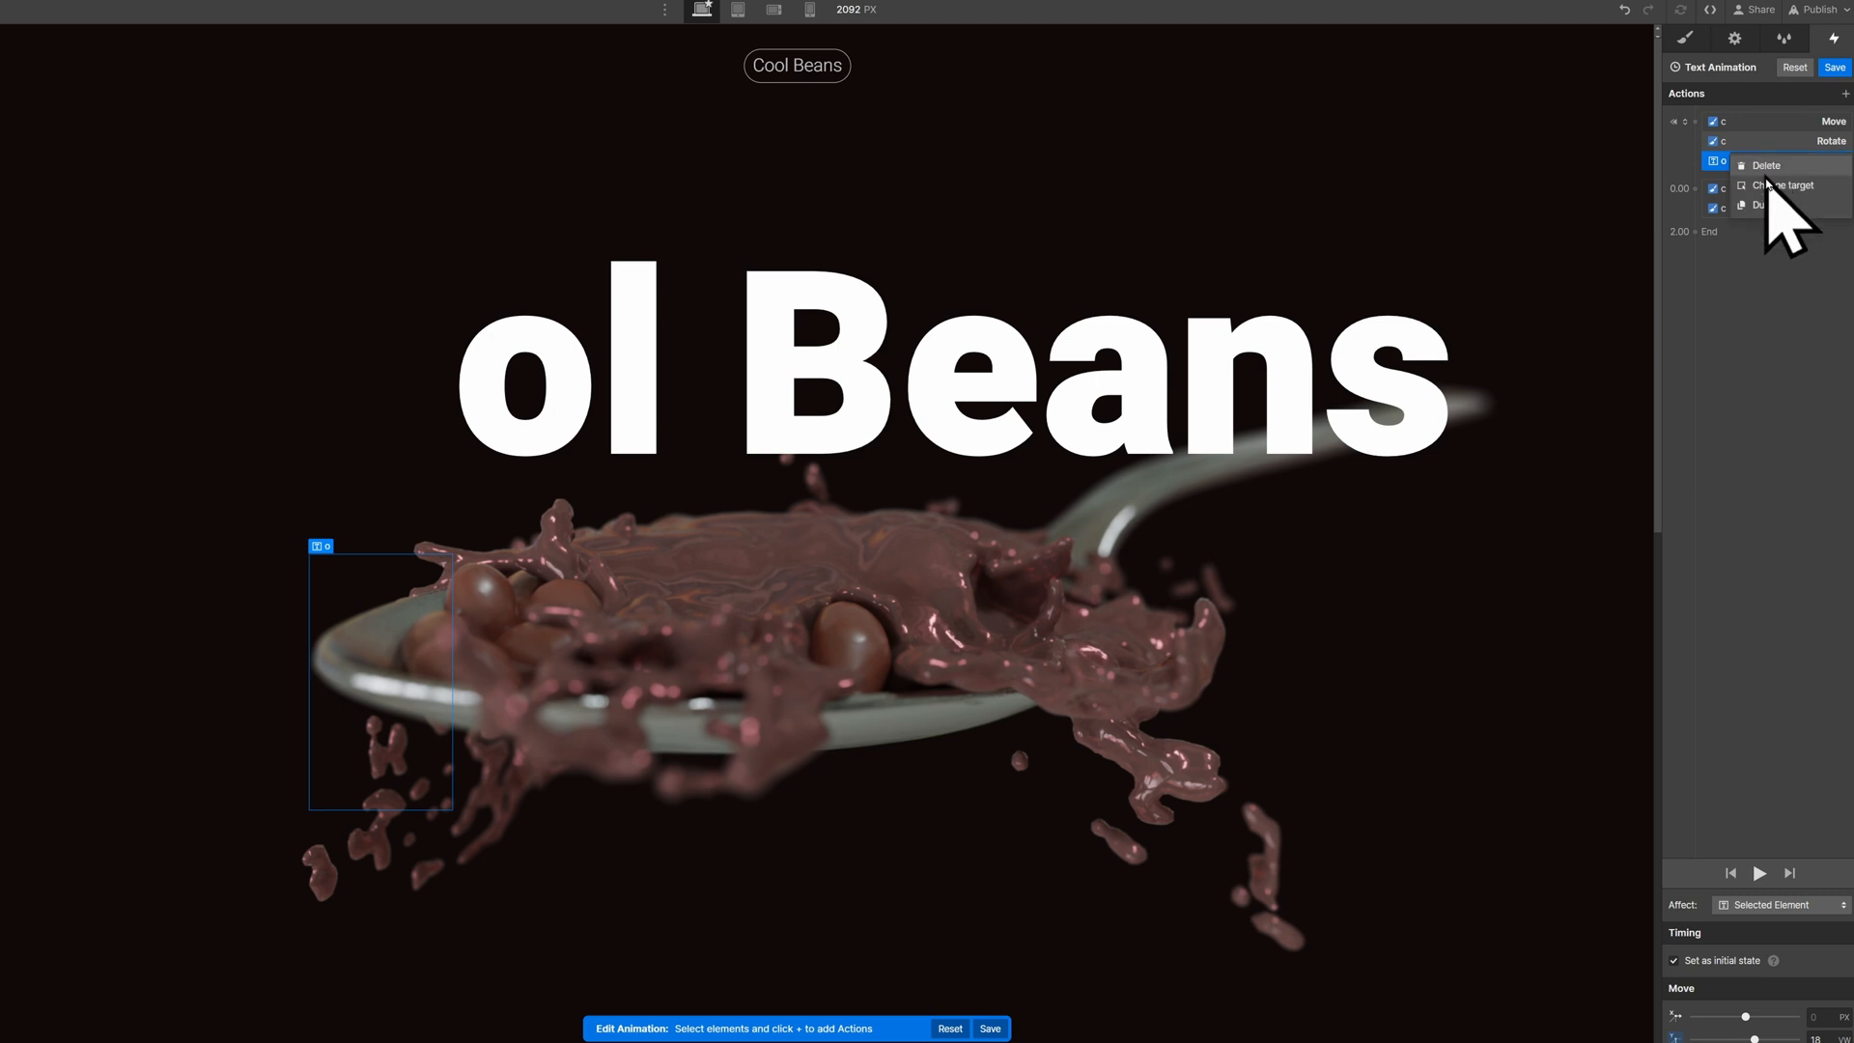
pyautogui.click(1770, 206)
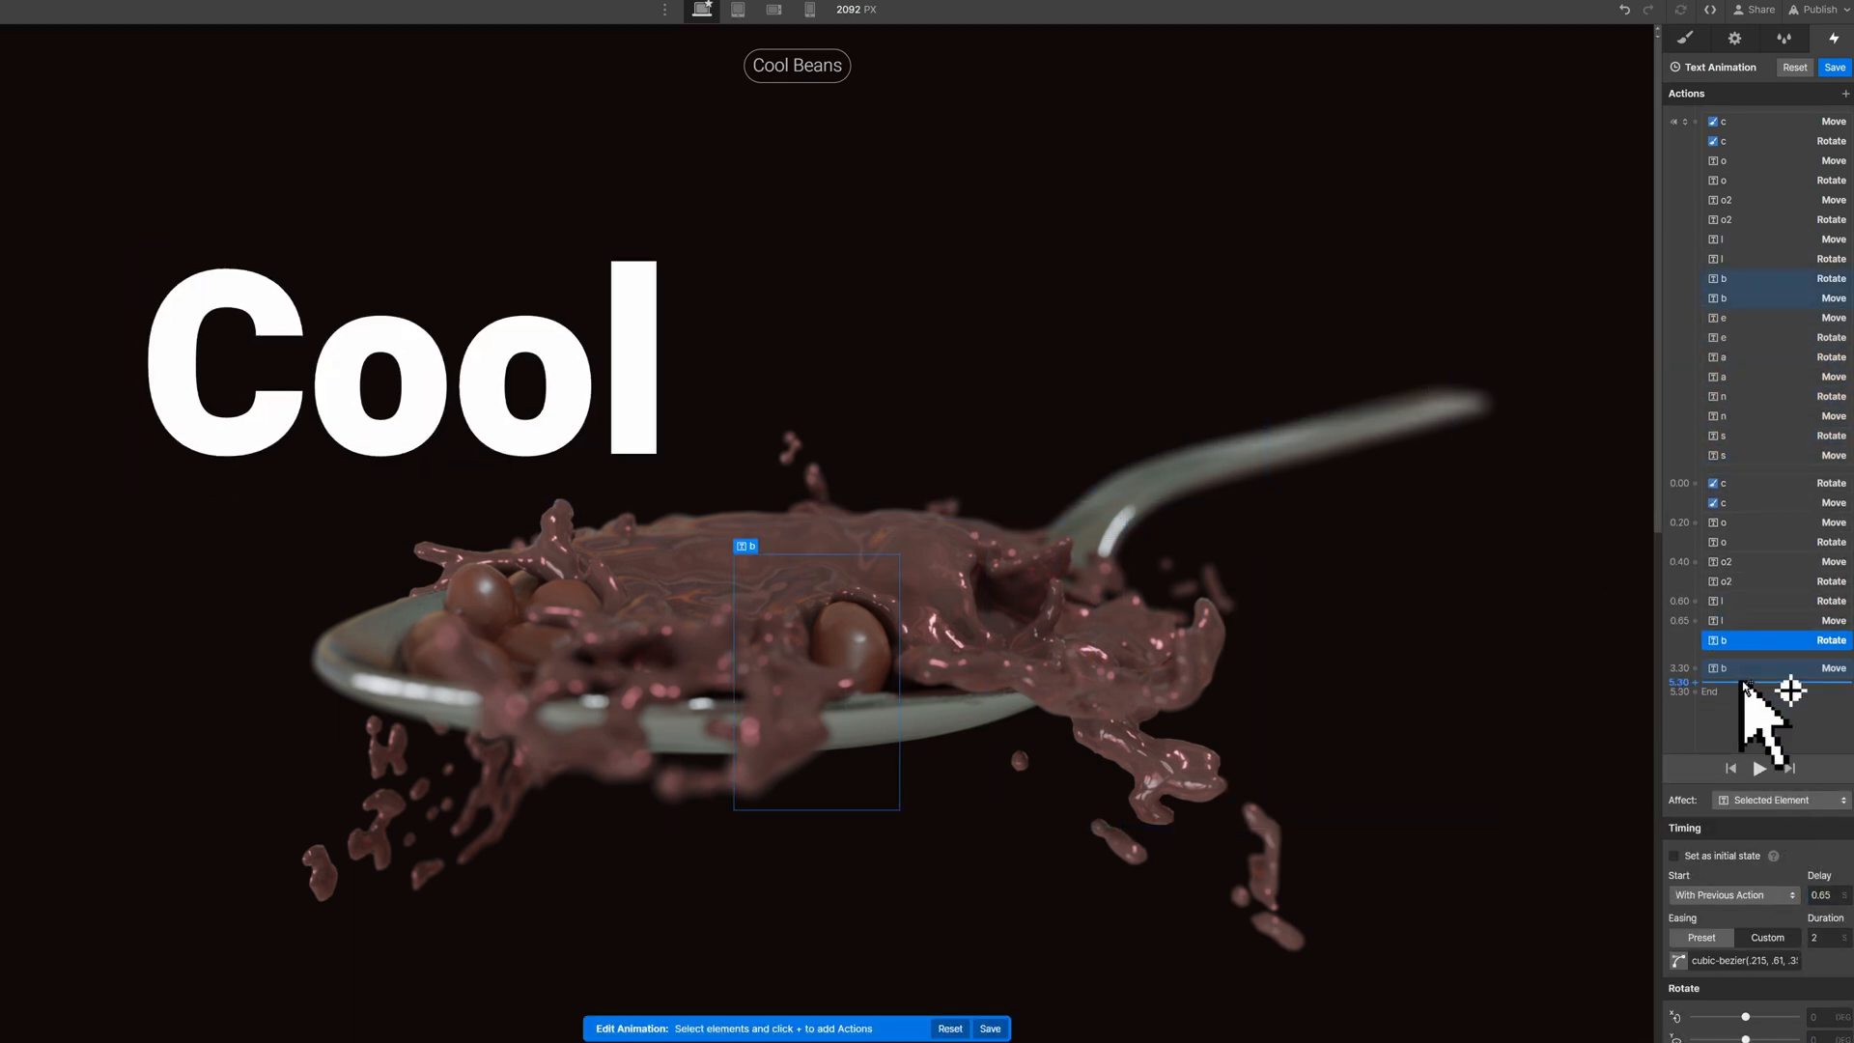
pyautogui.click(1759, 768)
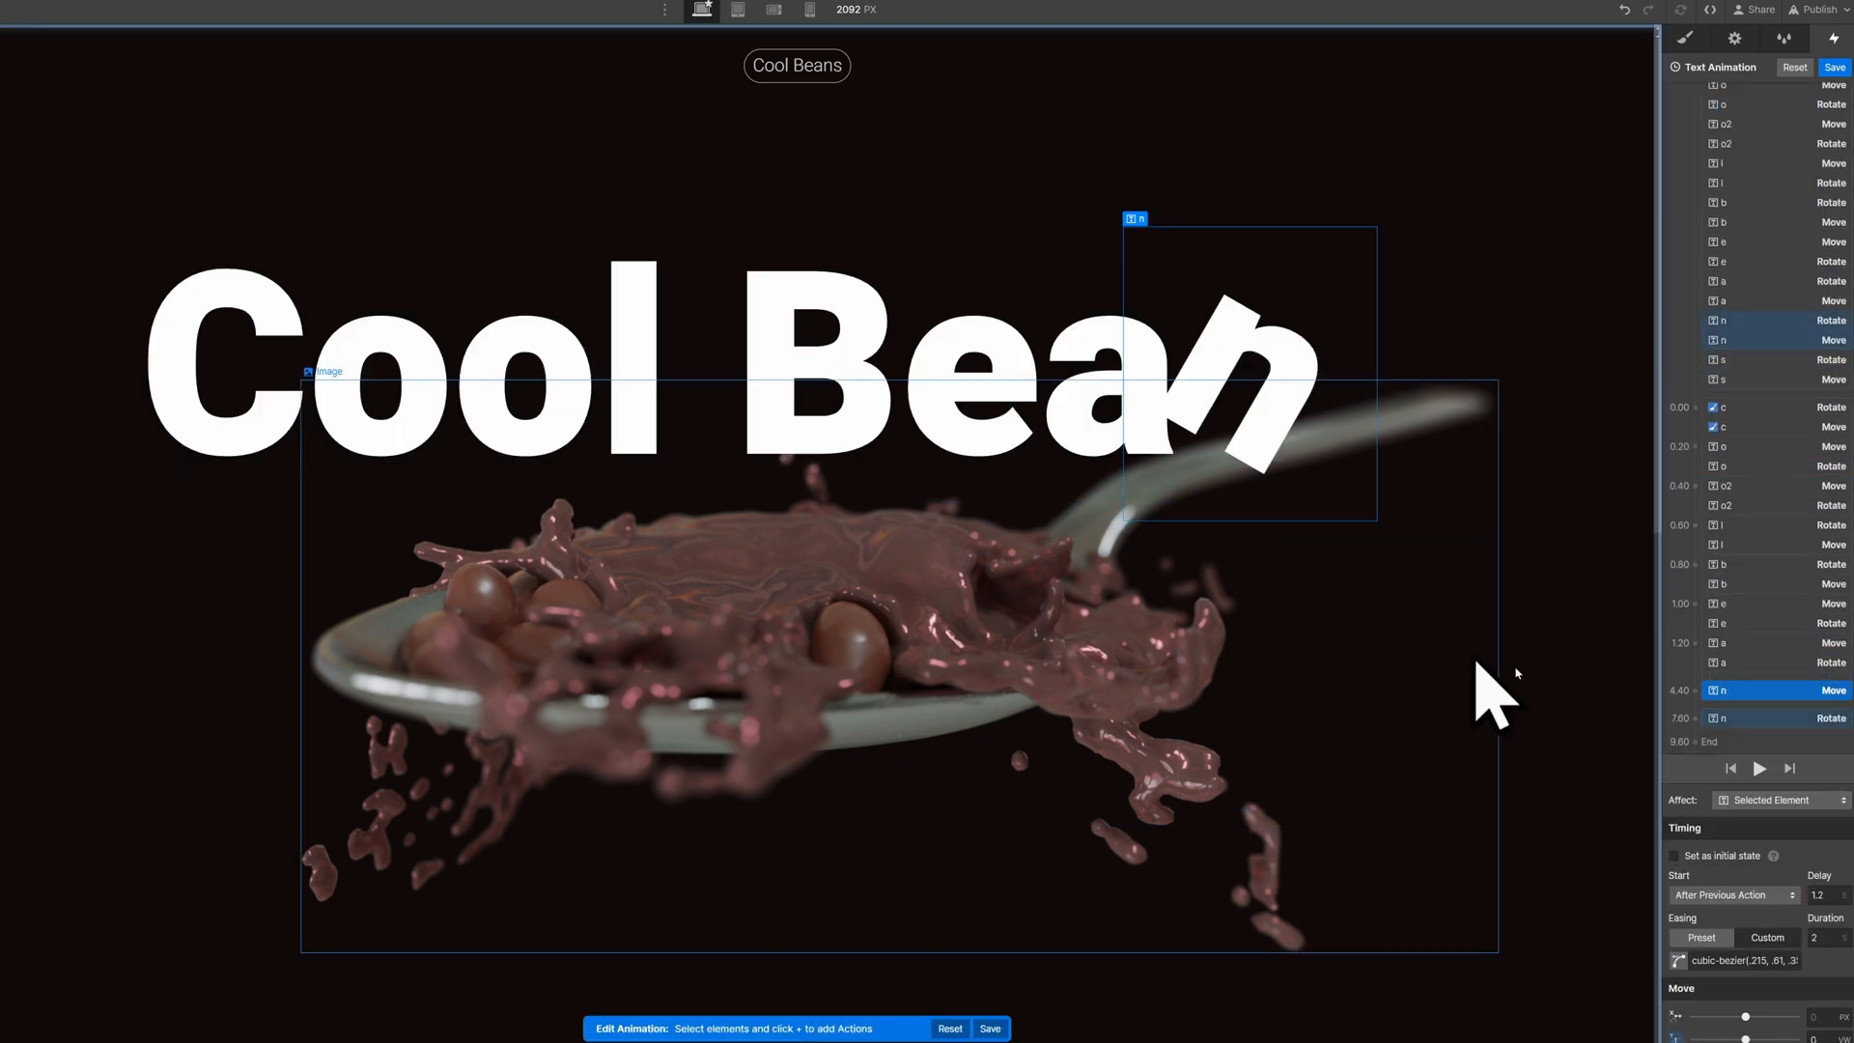
pyautogui.click(1812, 10)
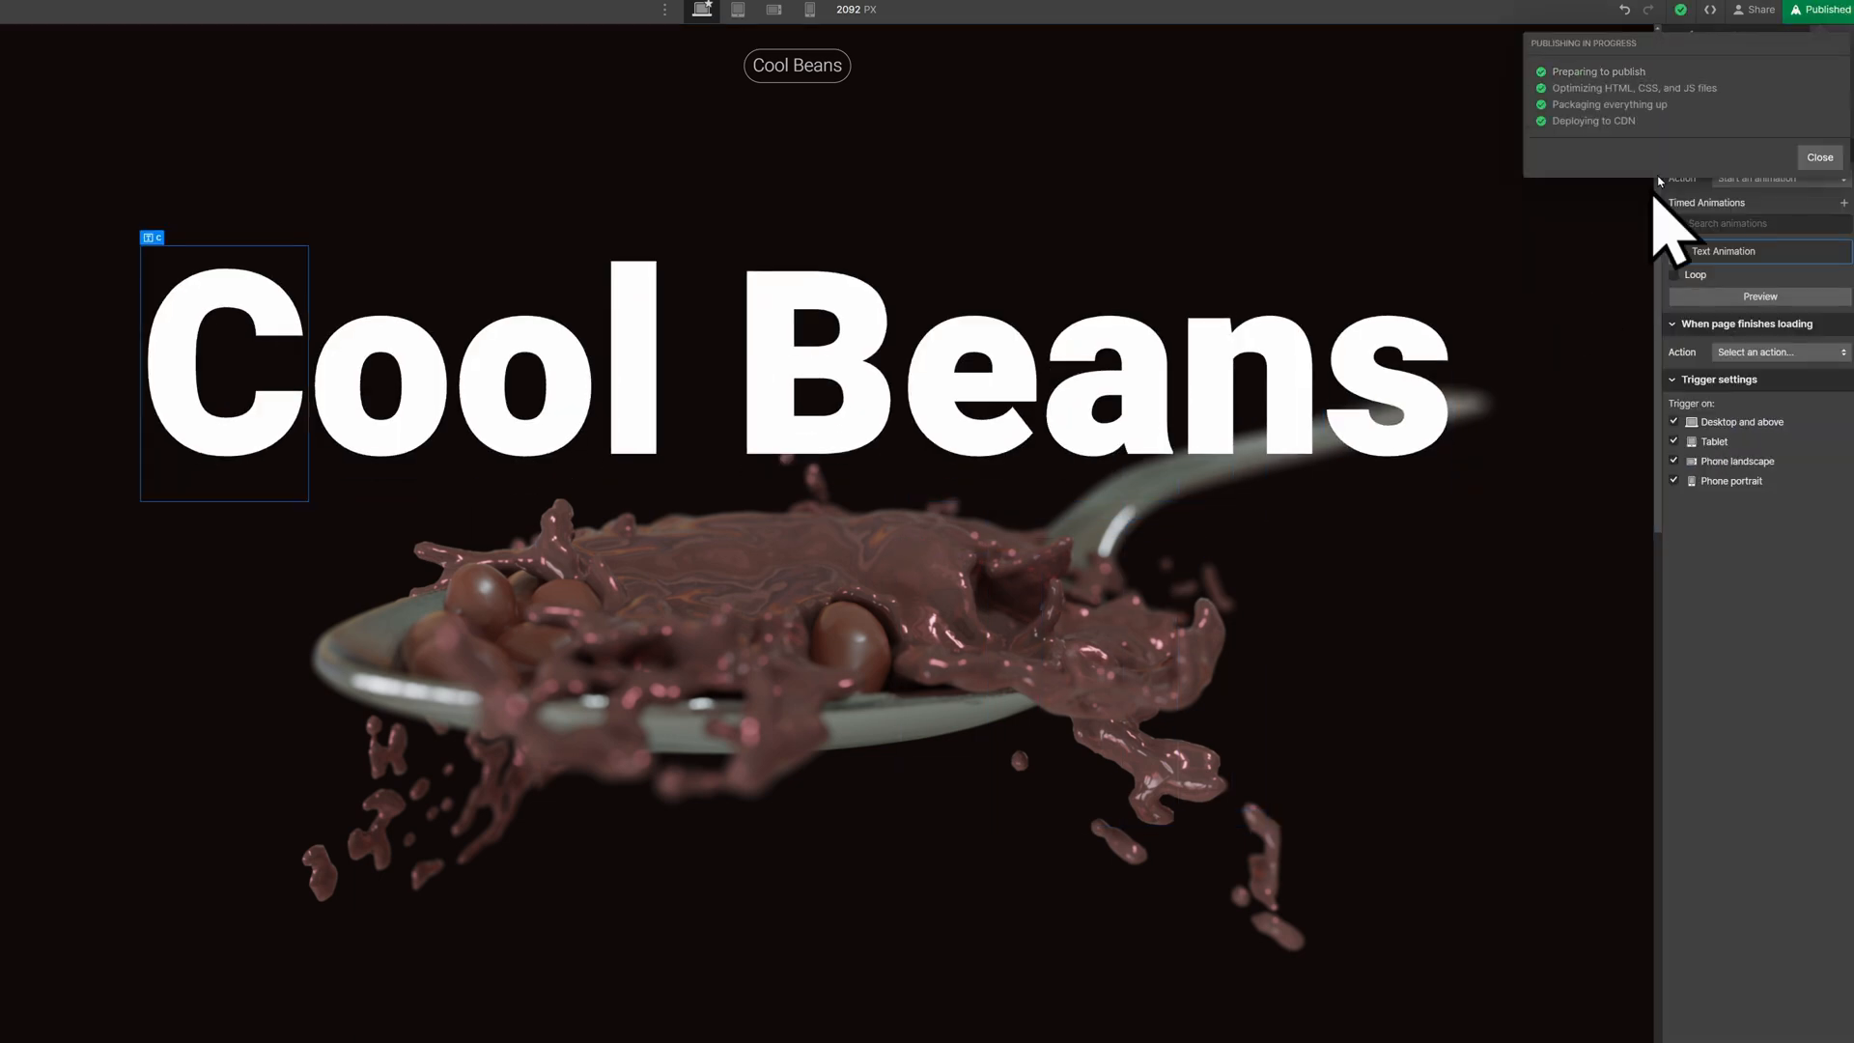